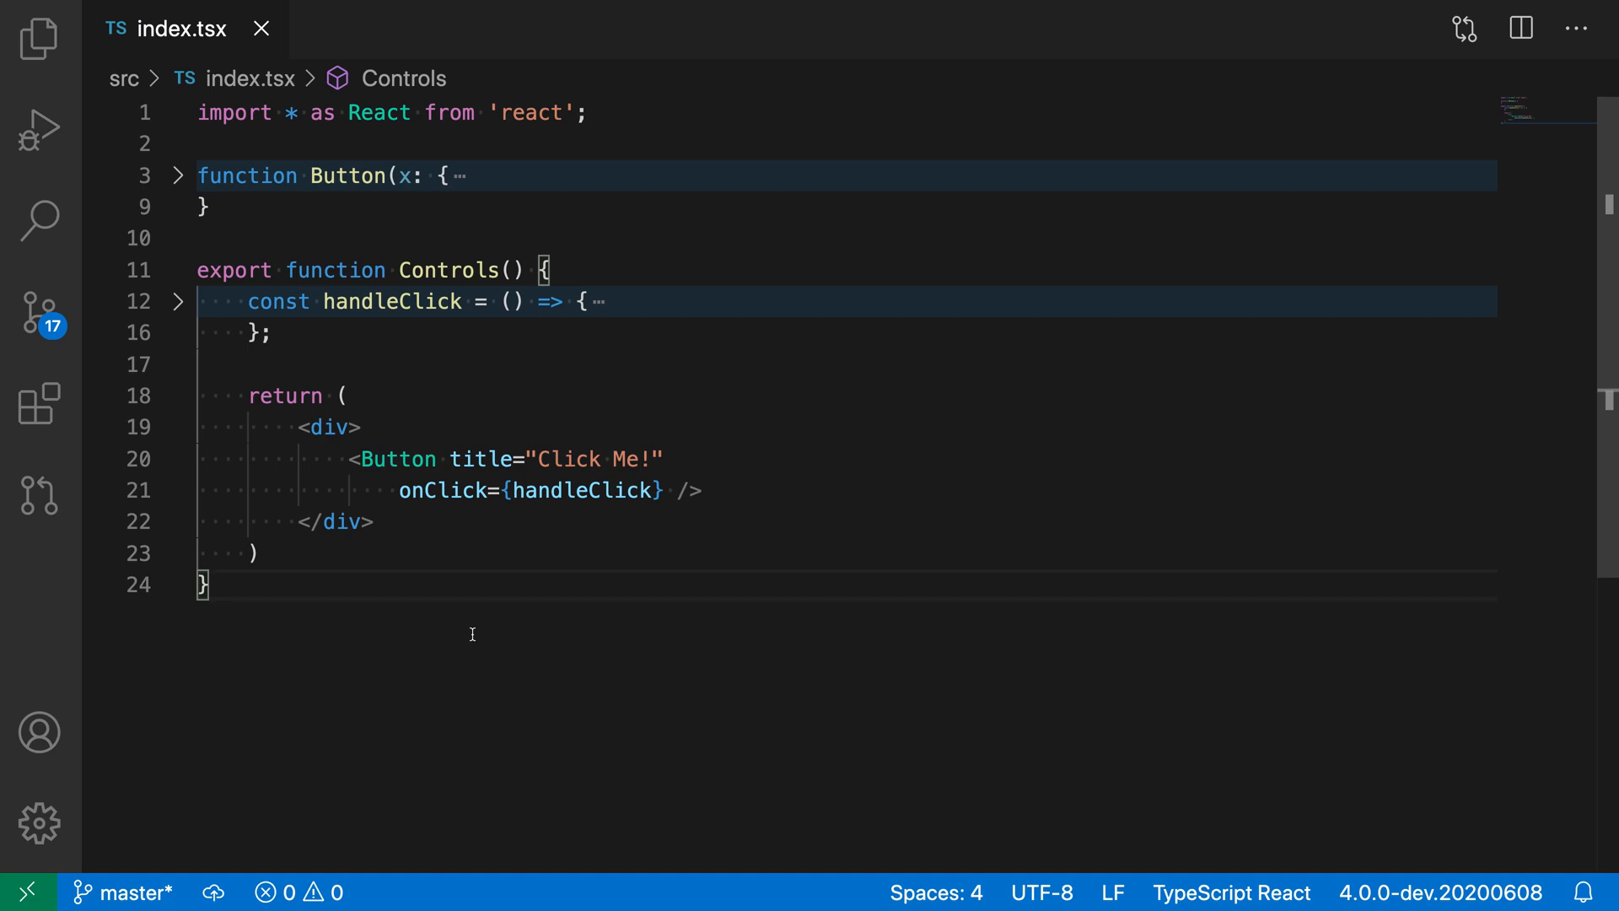
mouse_move(929, 608)
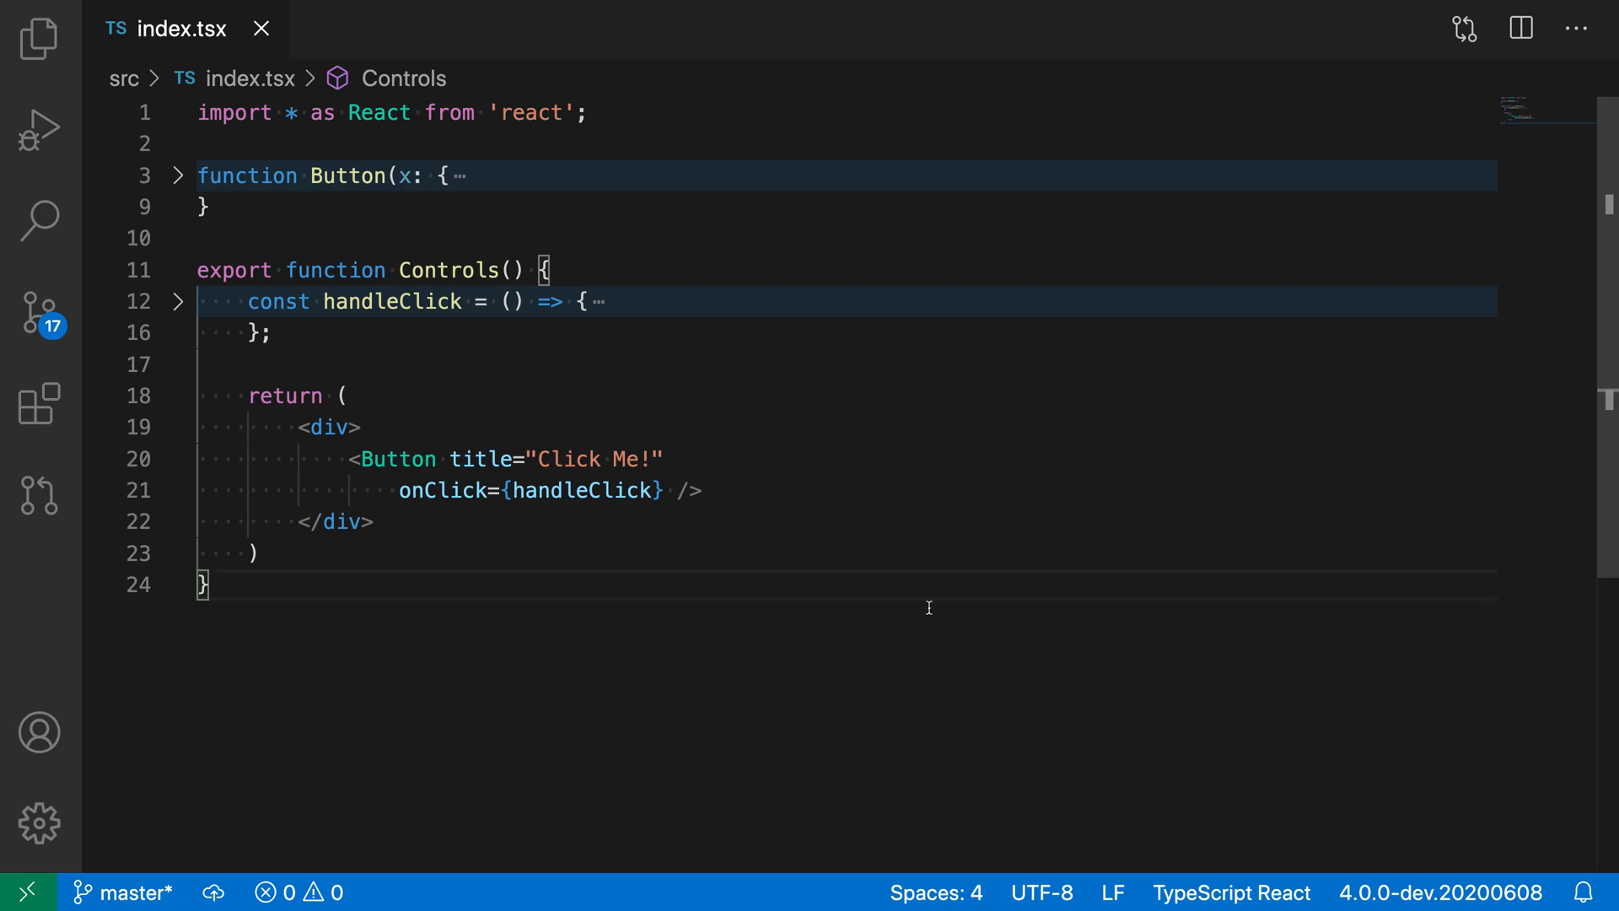
mouse_move(892, 472)
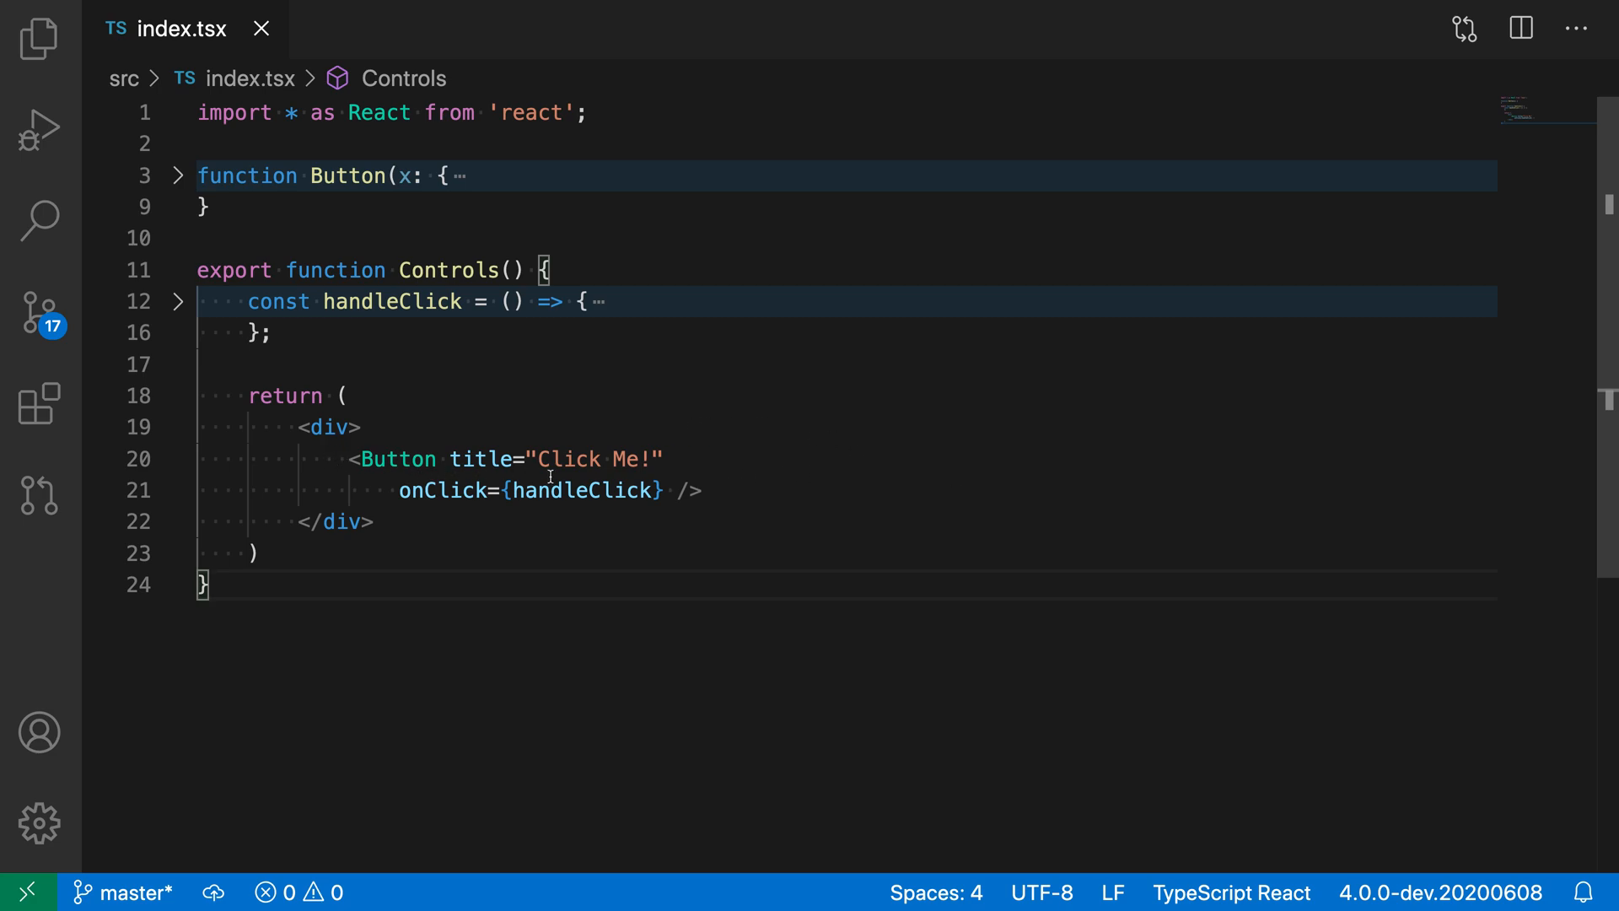
mouse_move(717, 680)
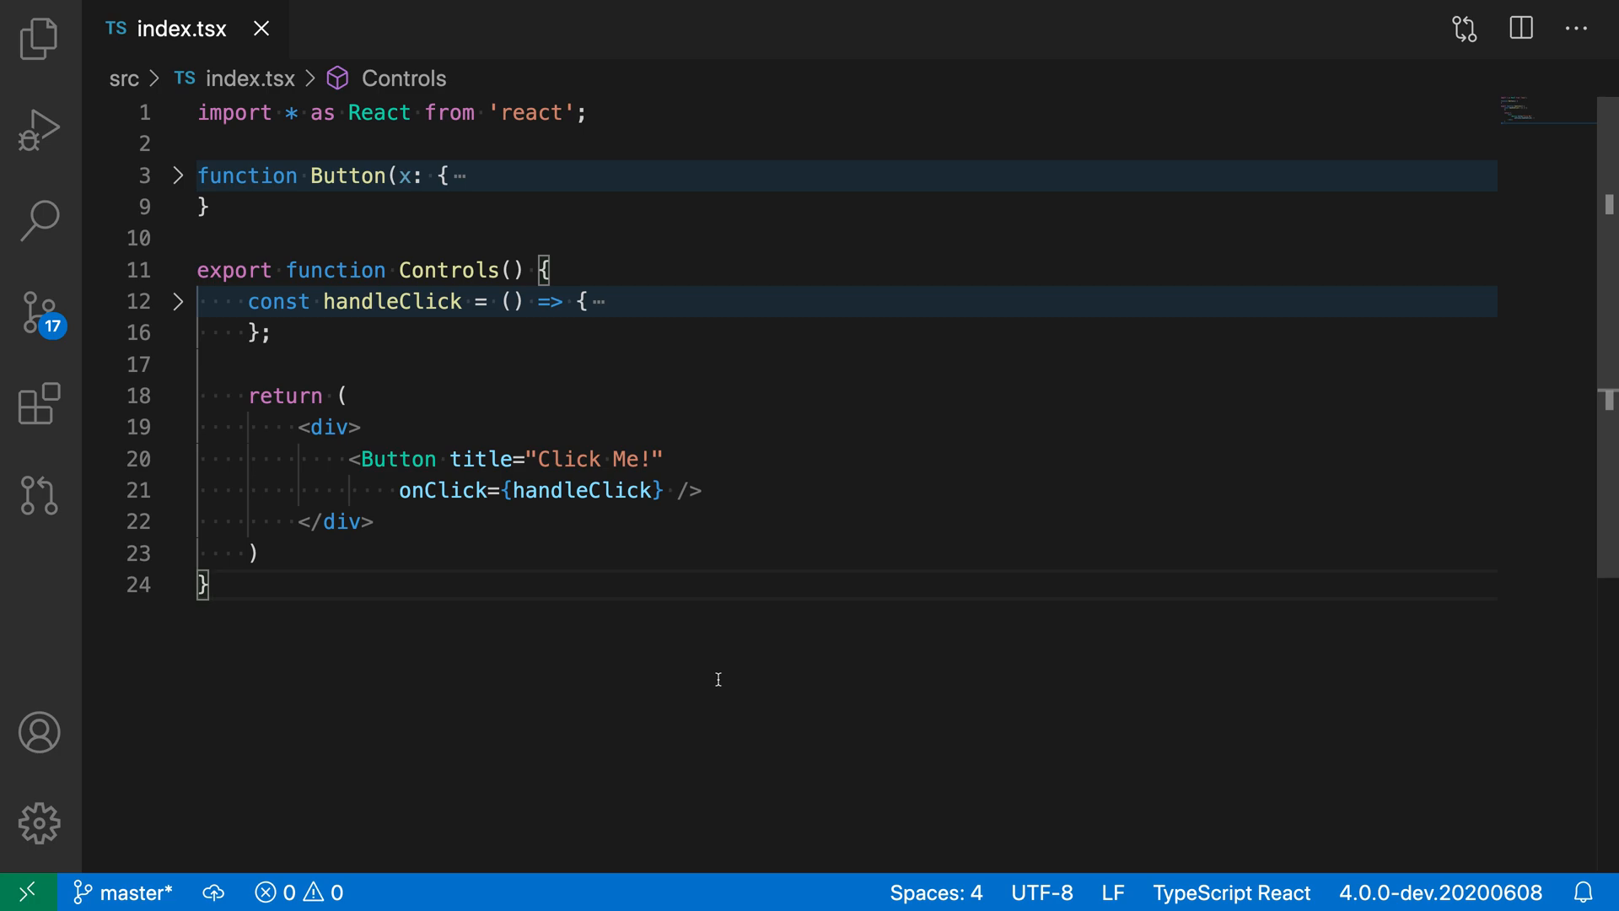
mouse_move(687, 662)
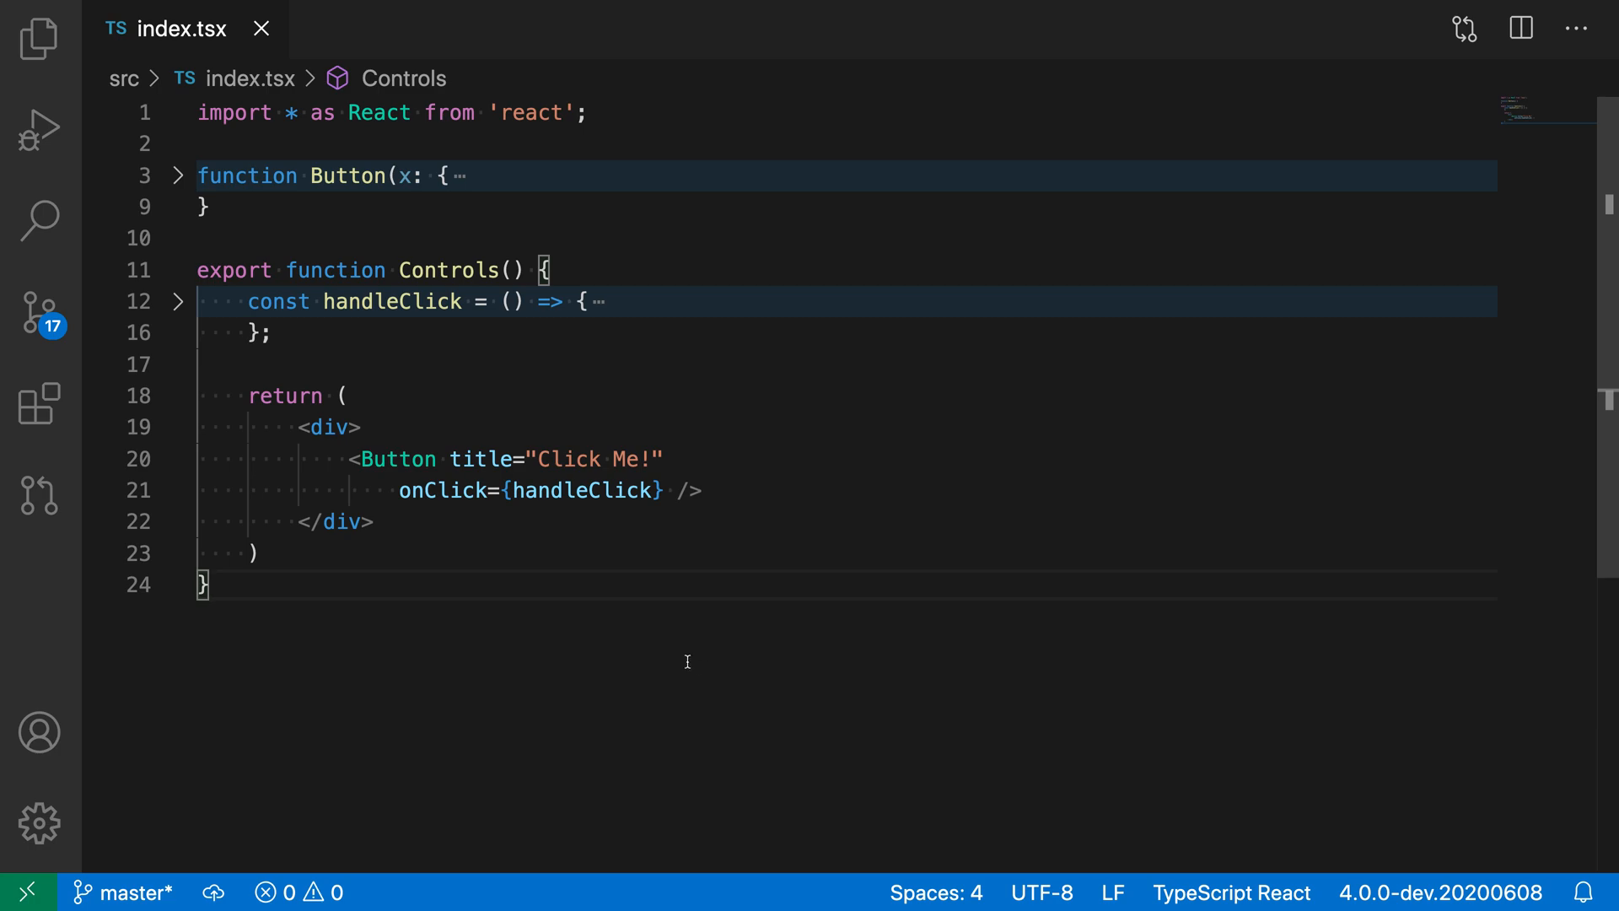
mouse_move(553, 710)
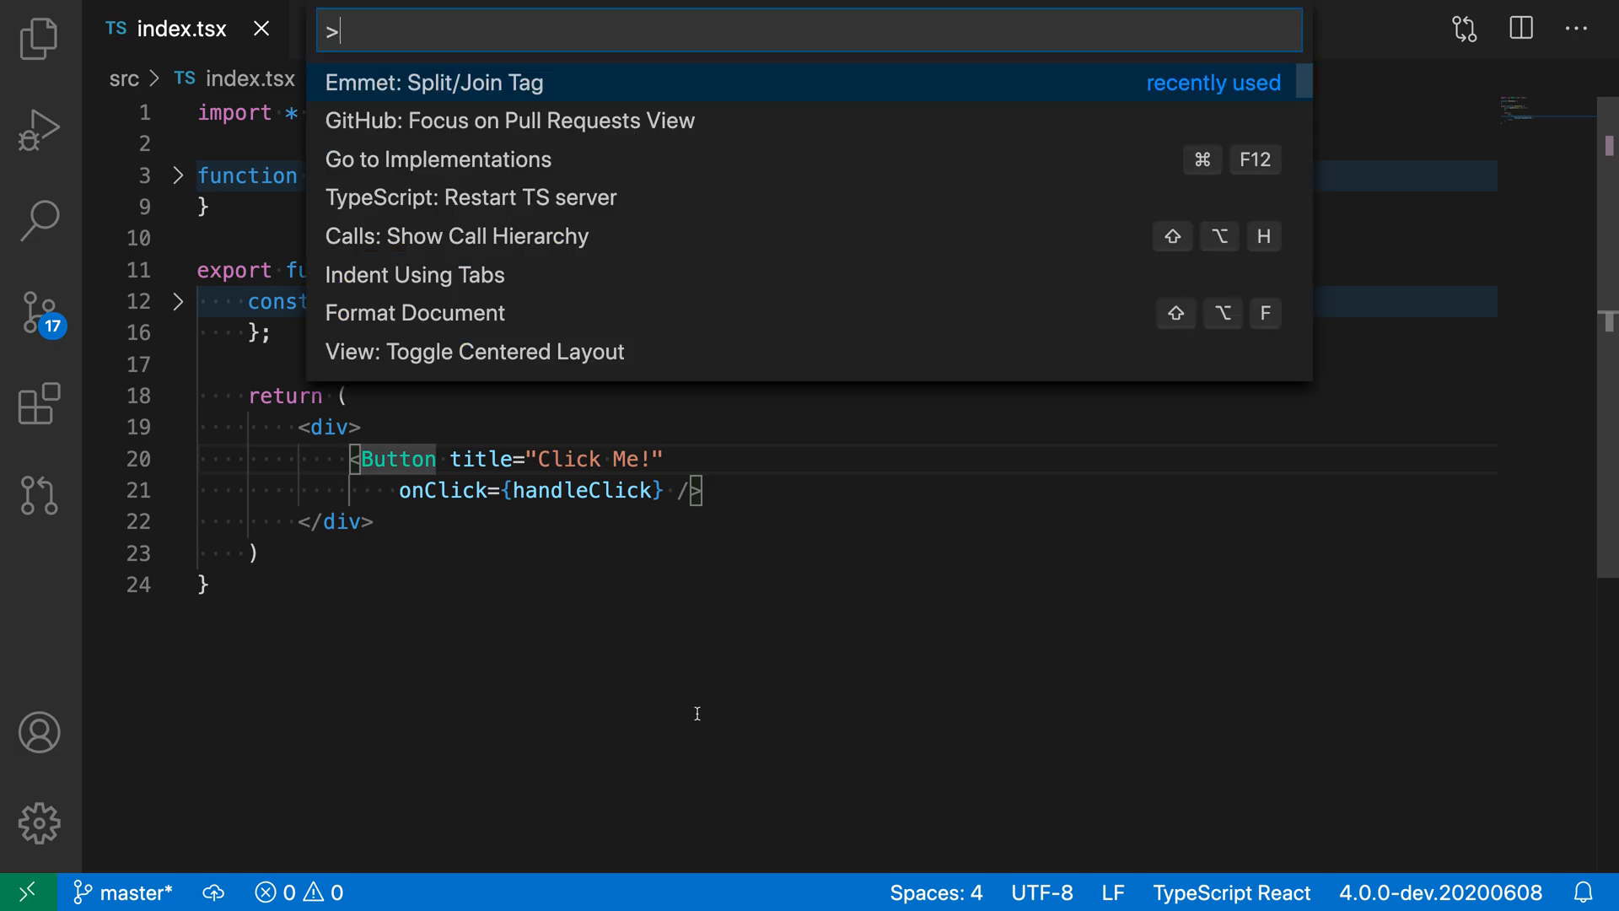
- Filter the Command Palette by 'split' to find Emmet: Split/Join Tag
text(split)
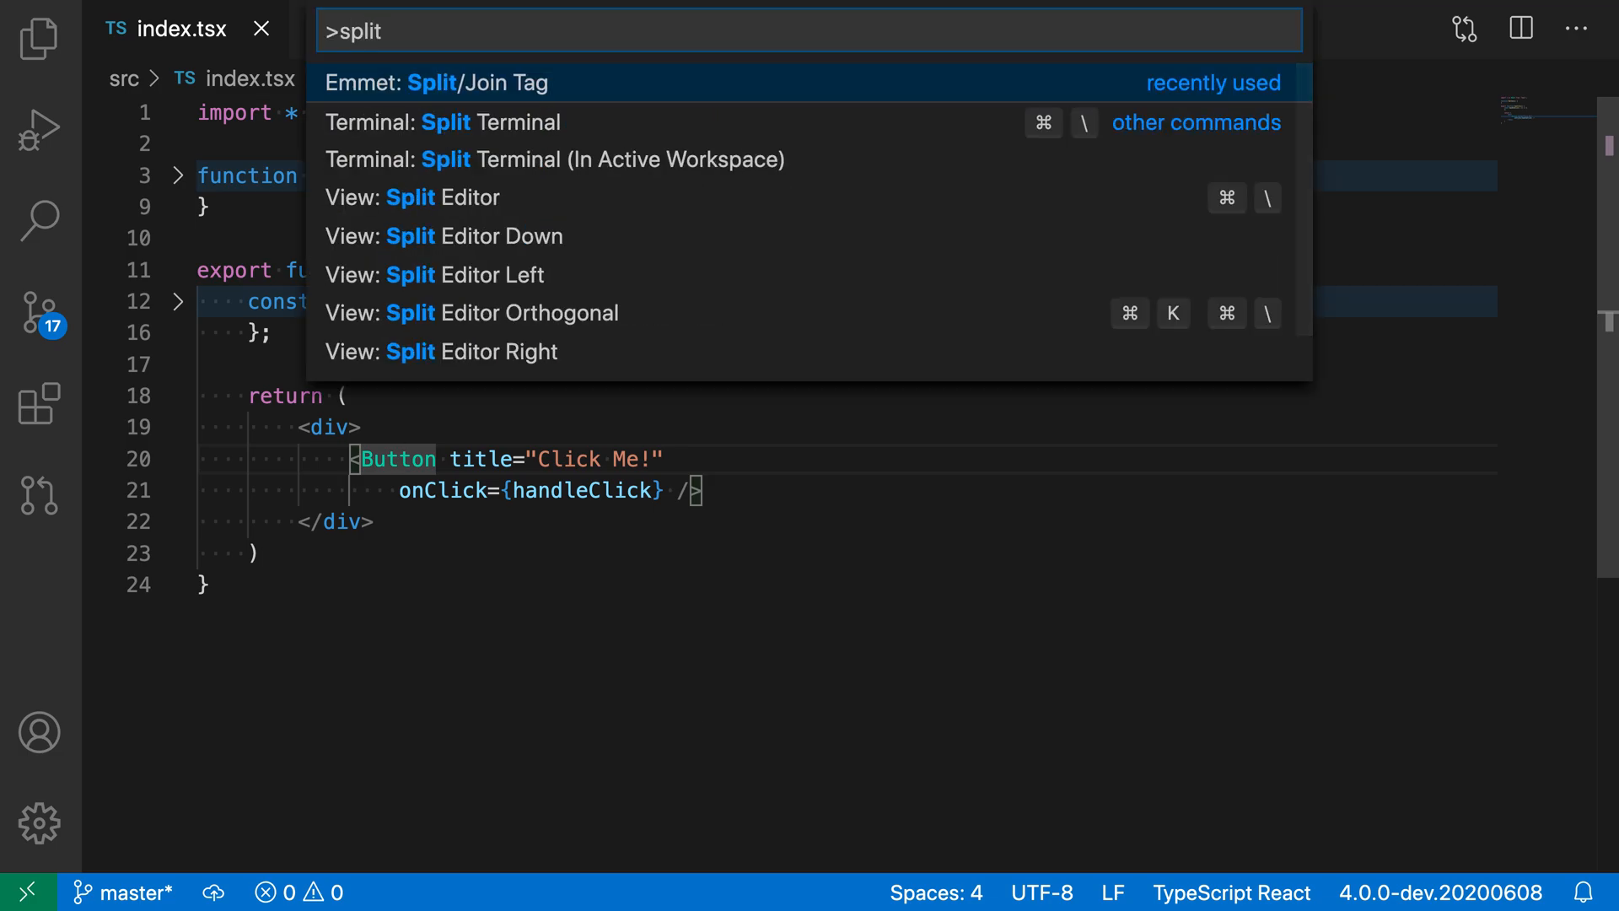
mouse_move(520, 87)
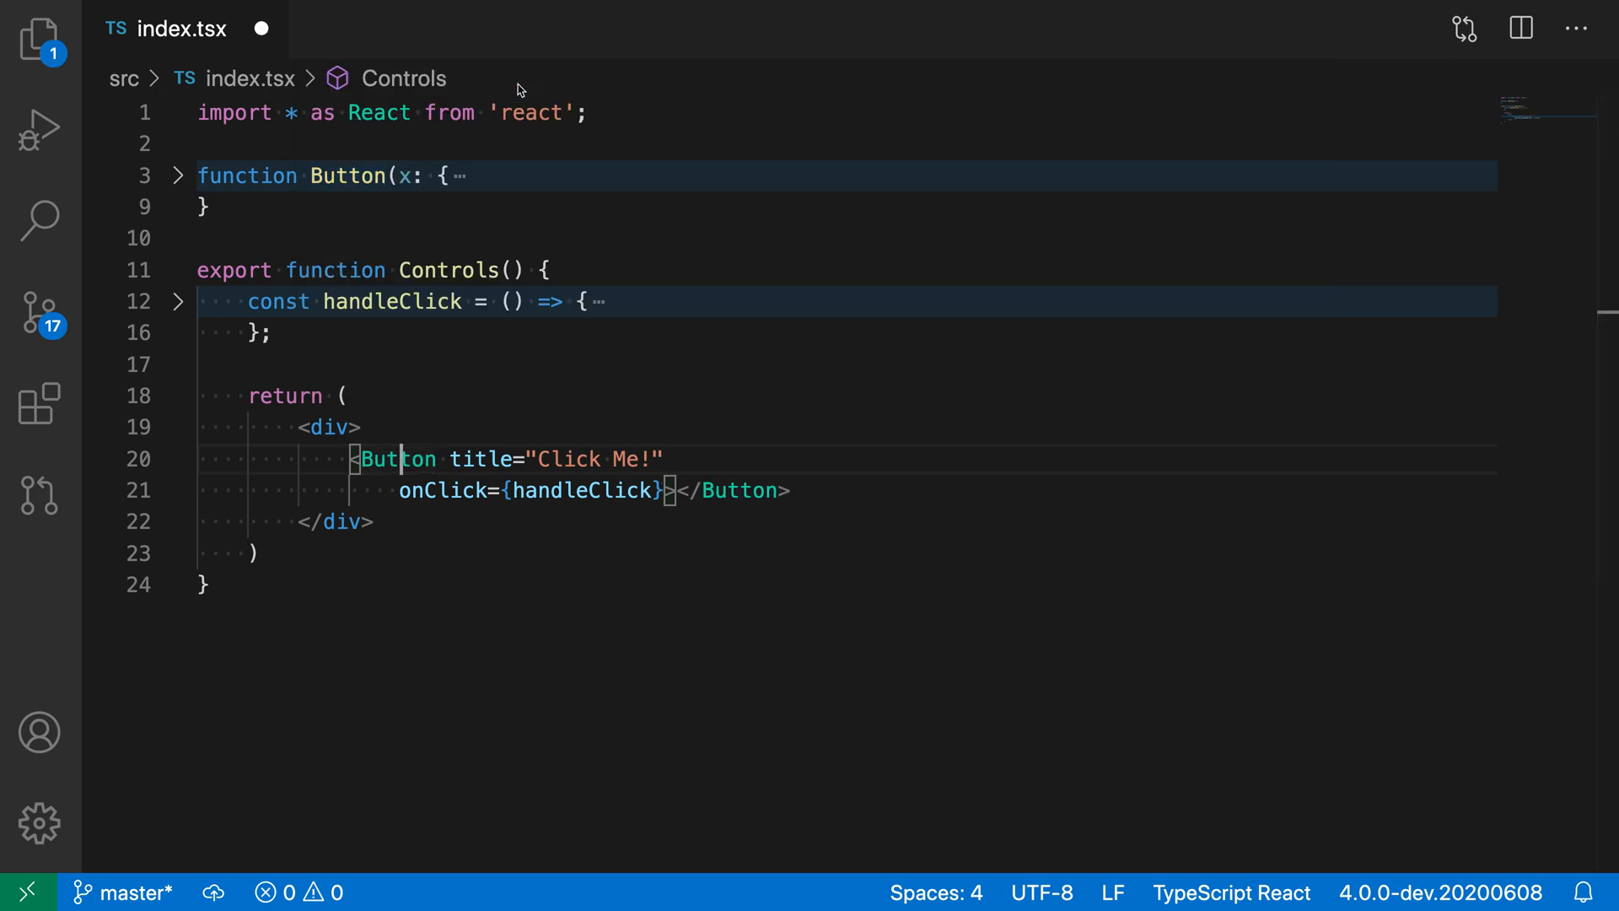
mouse_move(614, 520)
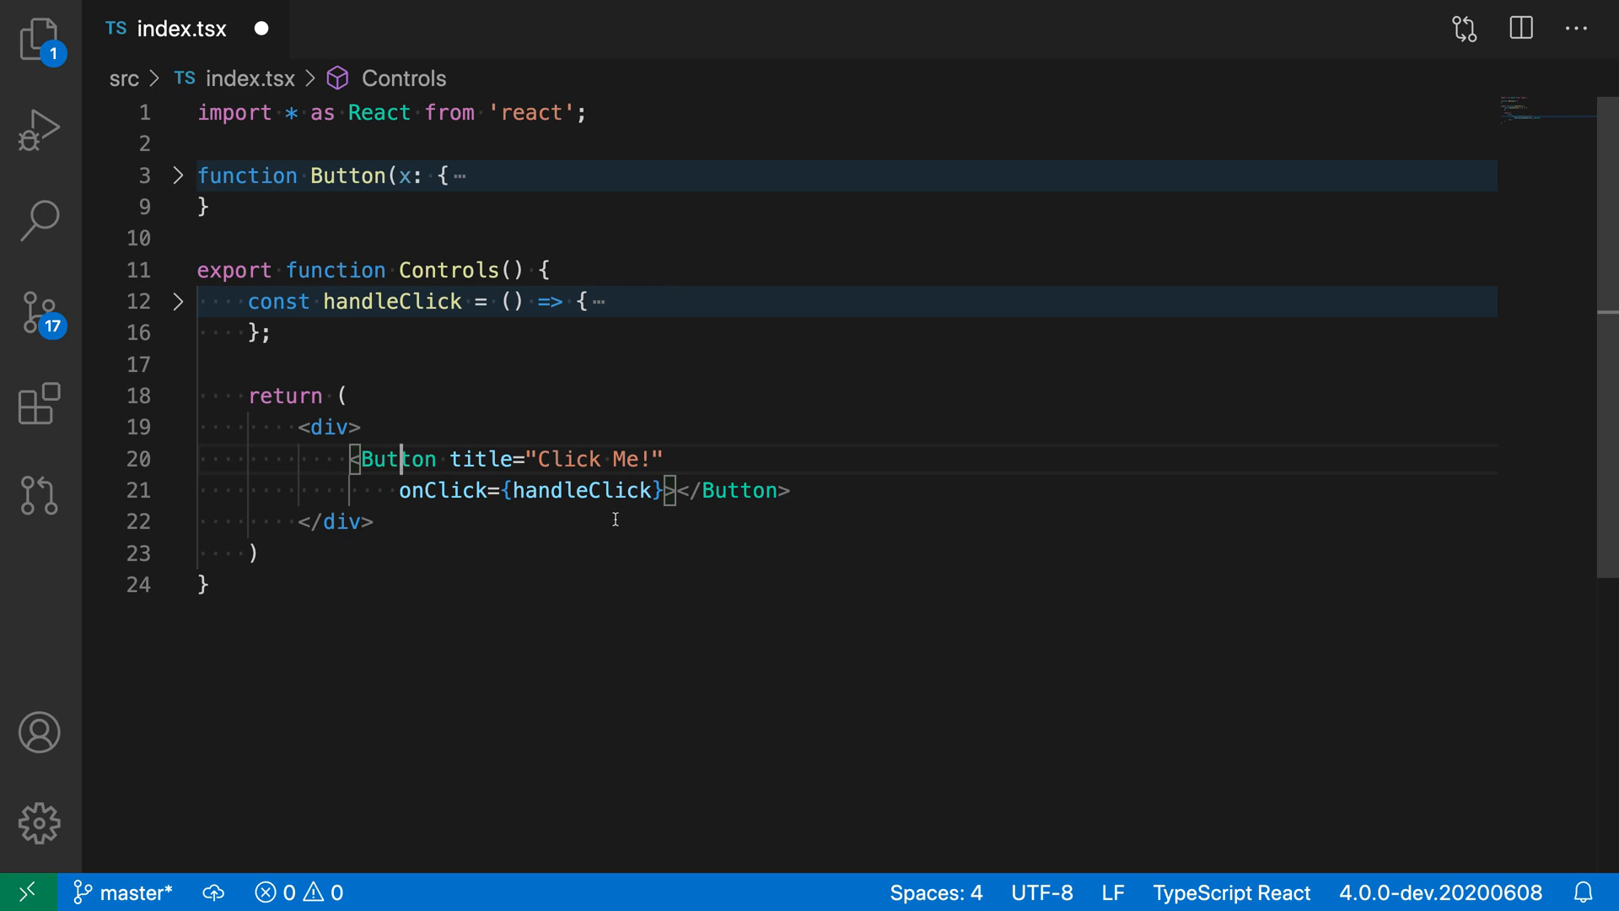
mouse_move(846, 515)
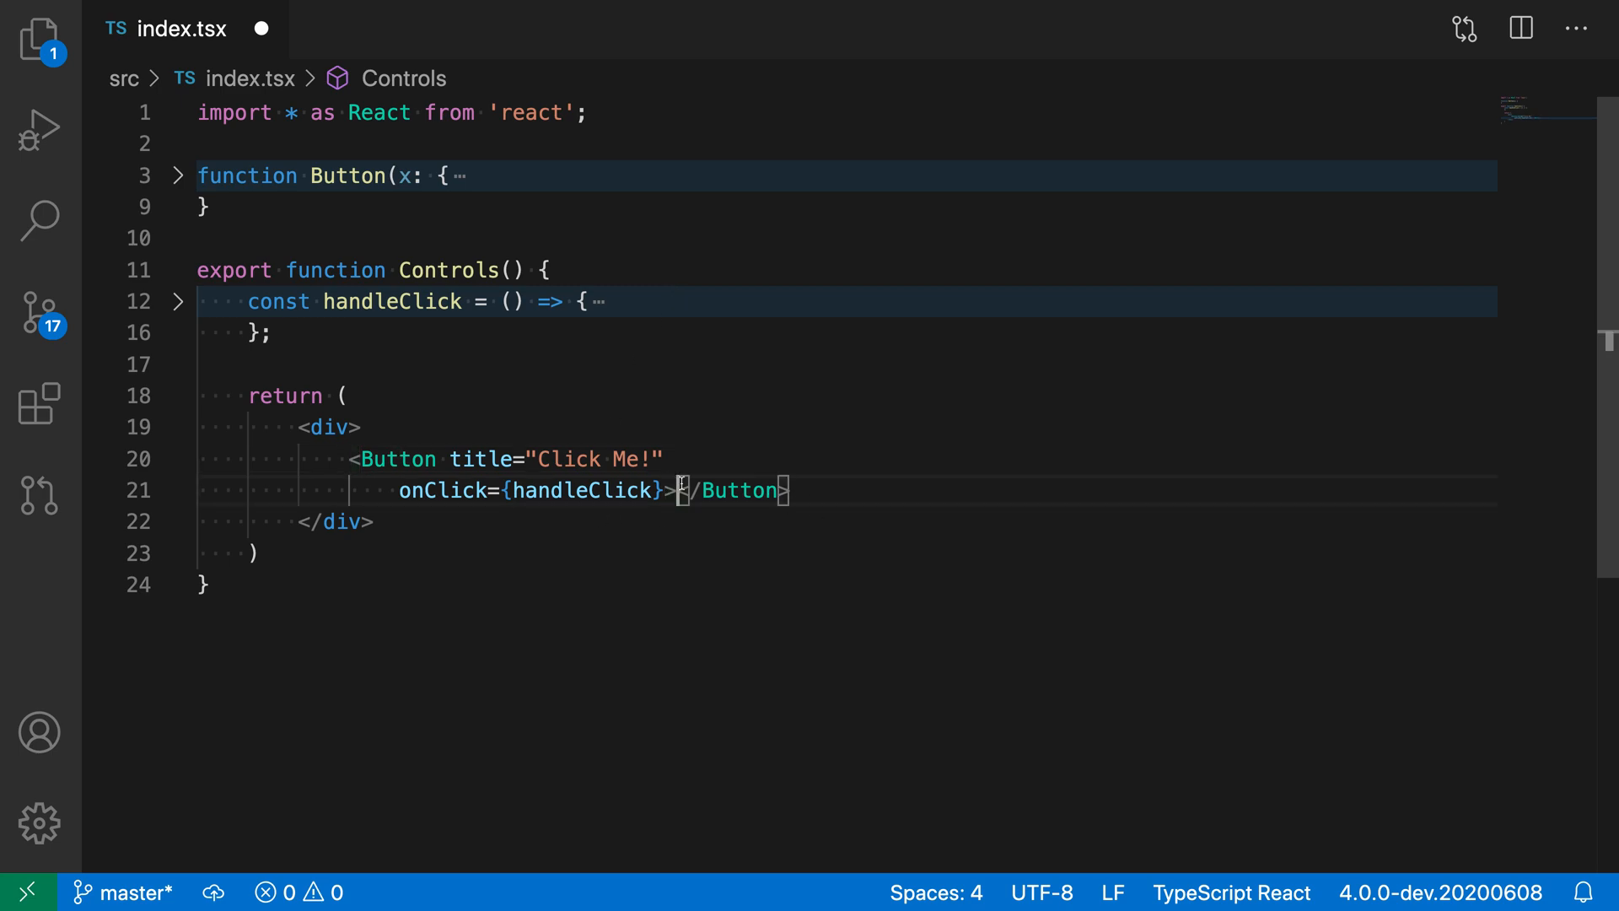
- Type placeholder text 'fdsafdsaf' between the Button opening and closing tags
text(fdsafdsaf)
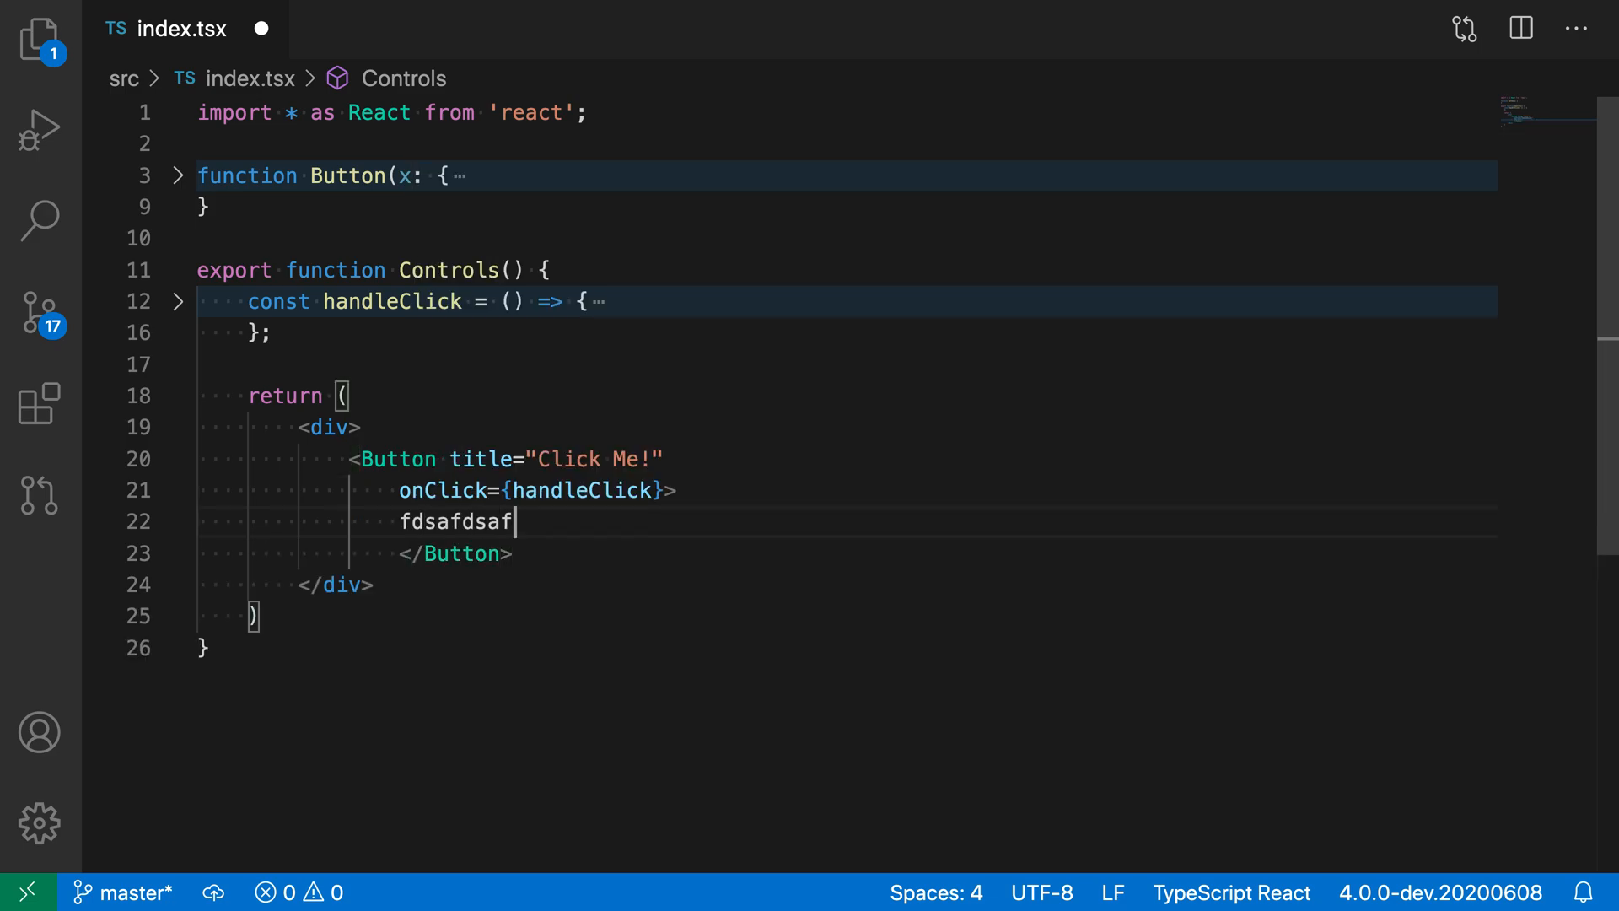
mouse_move(680, 614)
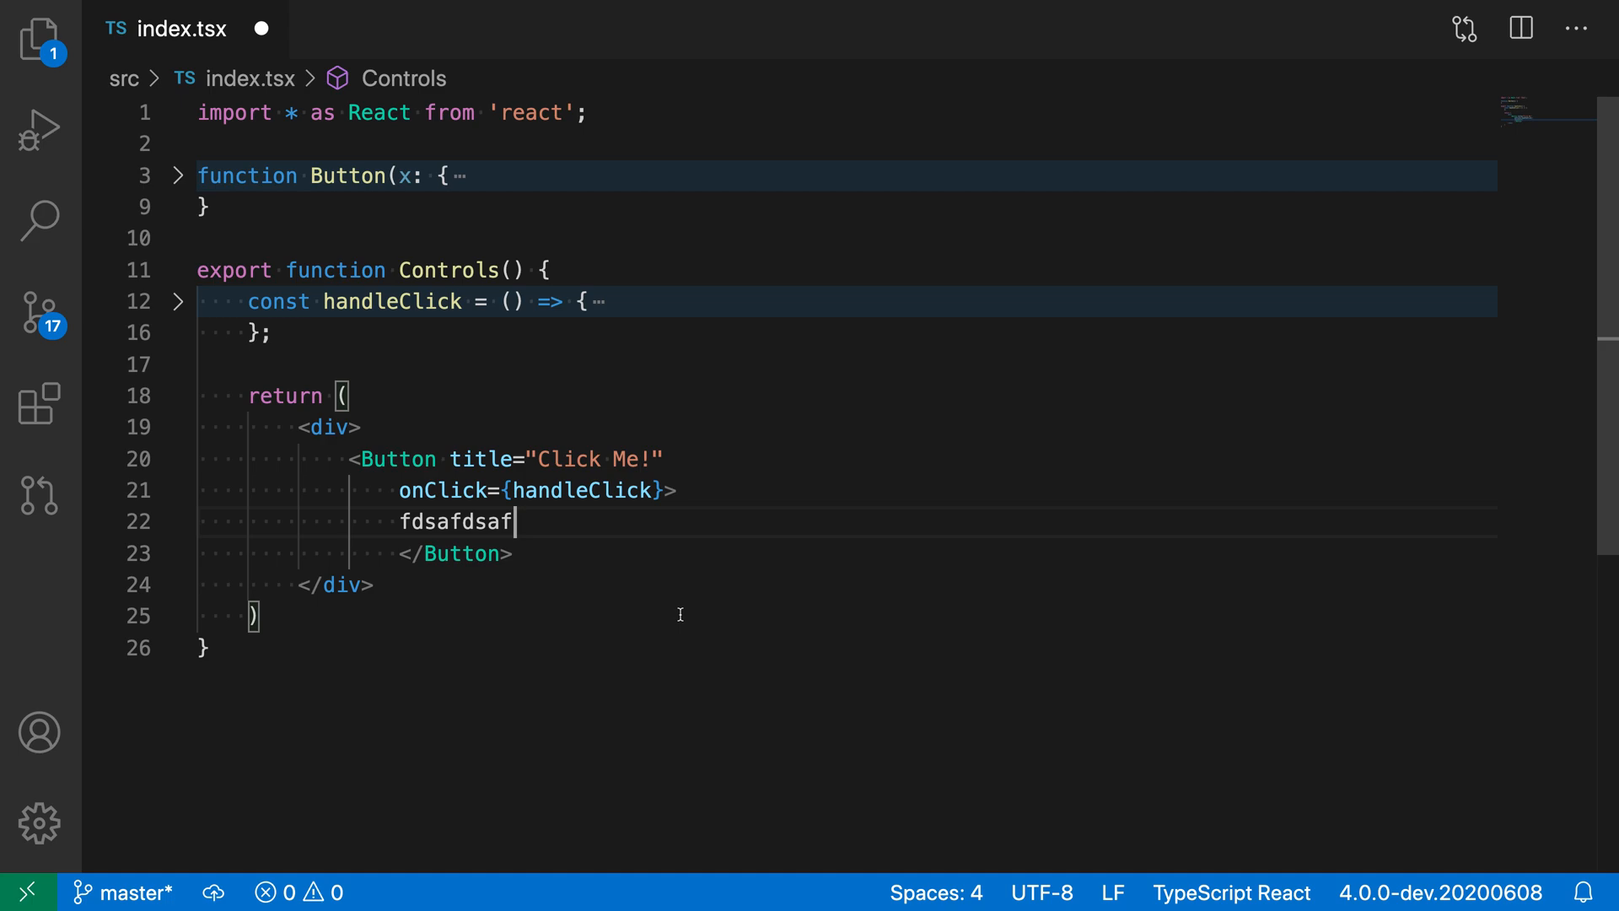
mouse_move(653, 787)
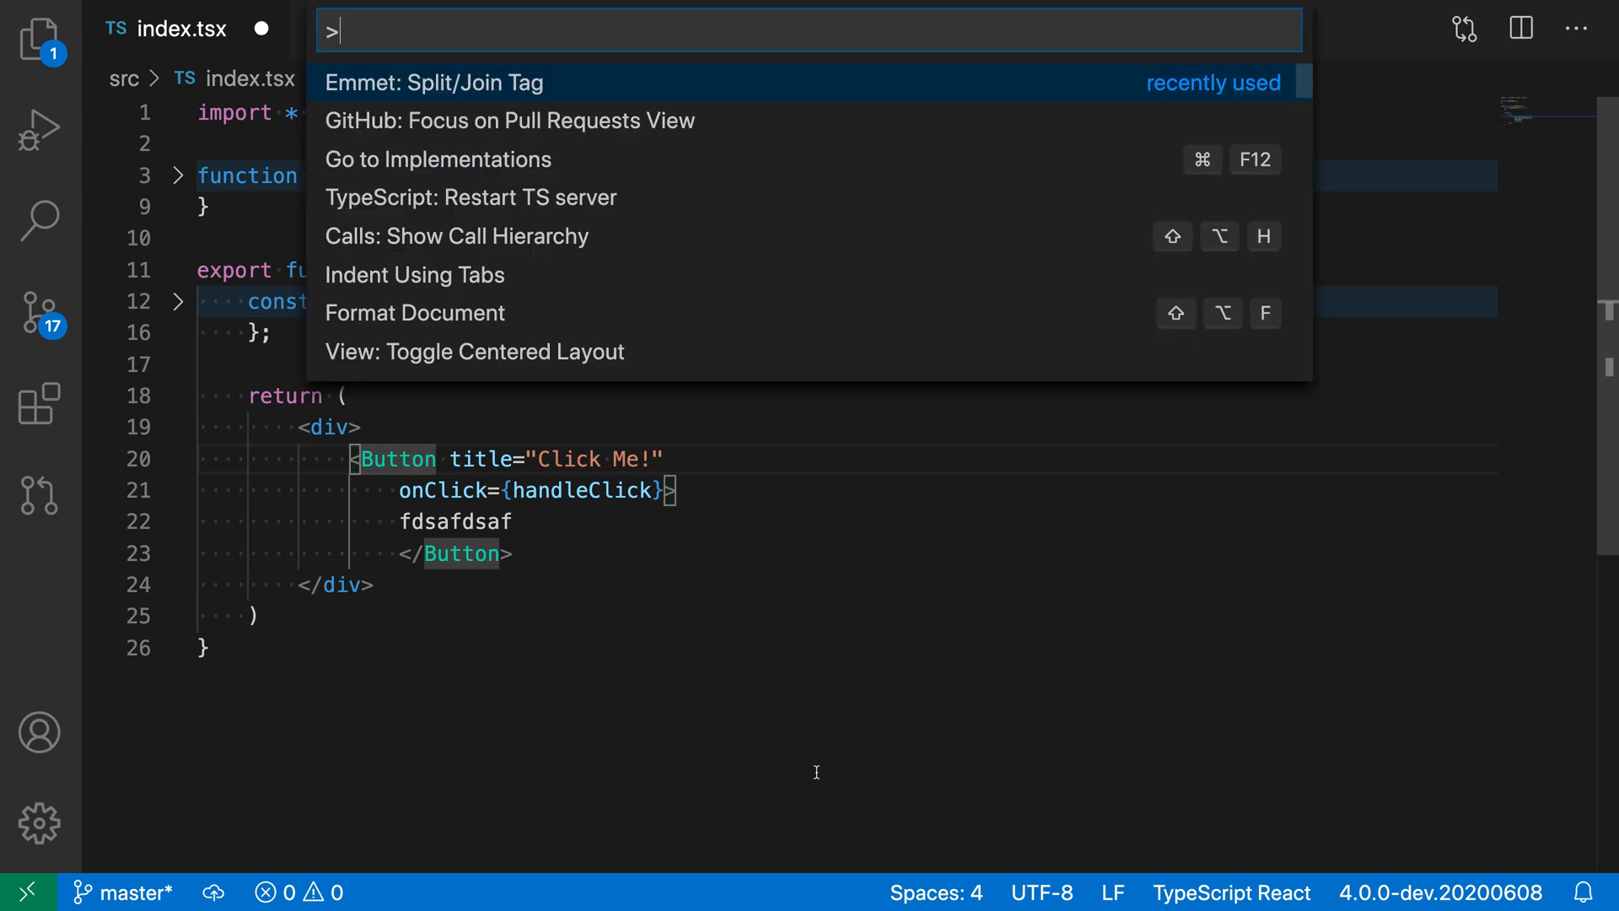
- Run Emmet: Split/Join Tag to make Button self-closing again, removing 'fdsafdsaf'
click(434, 83)
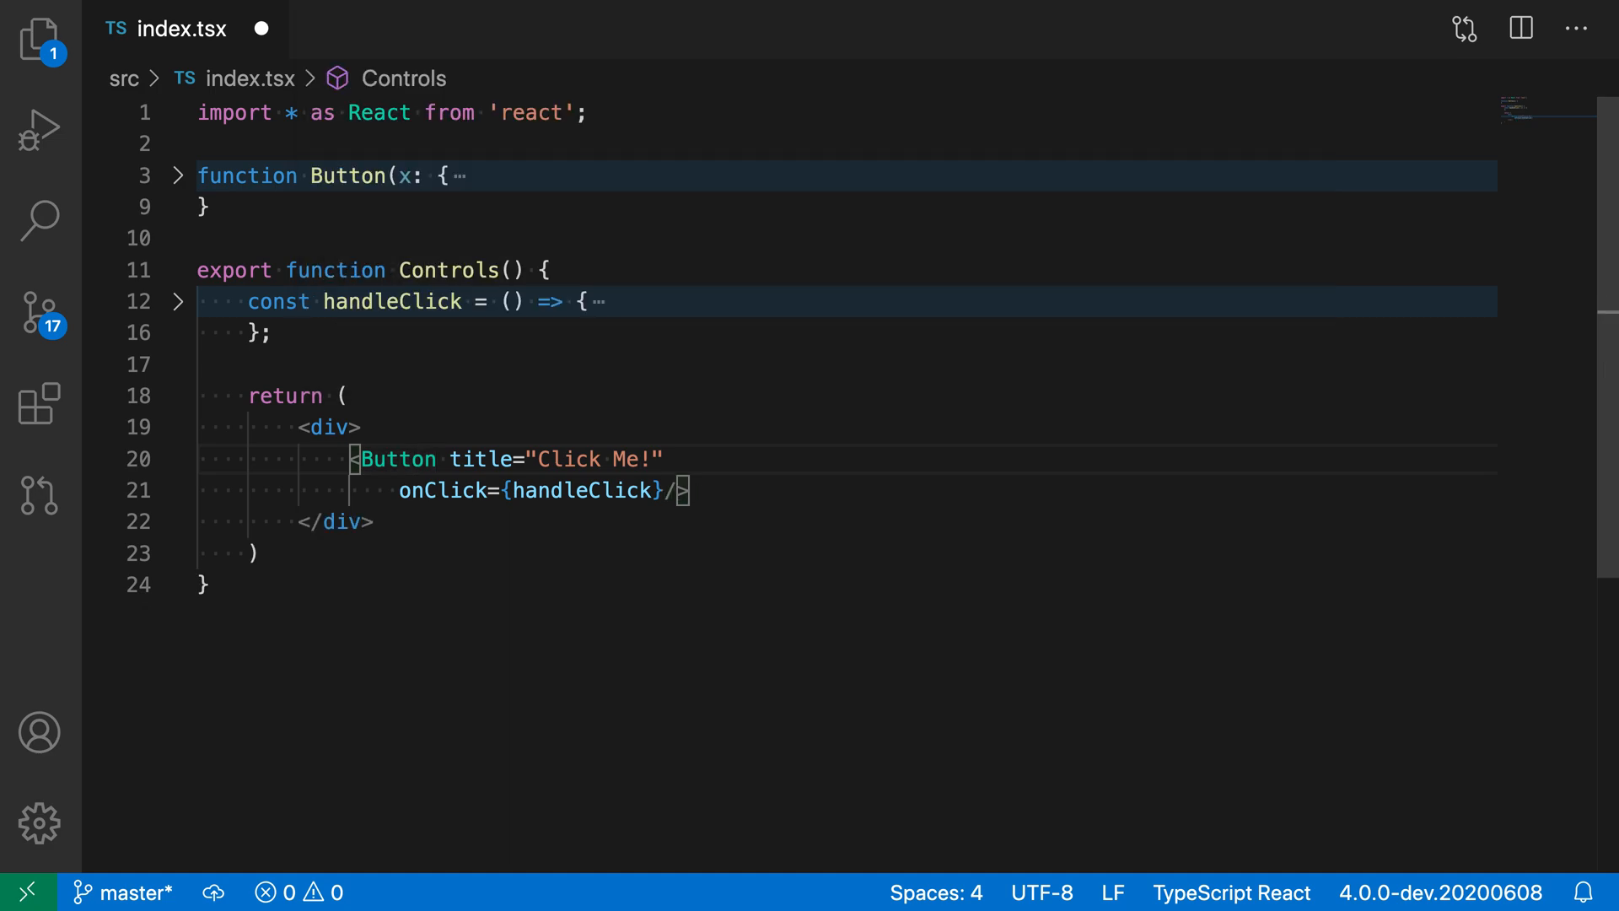